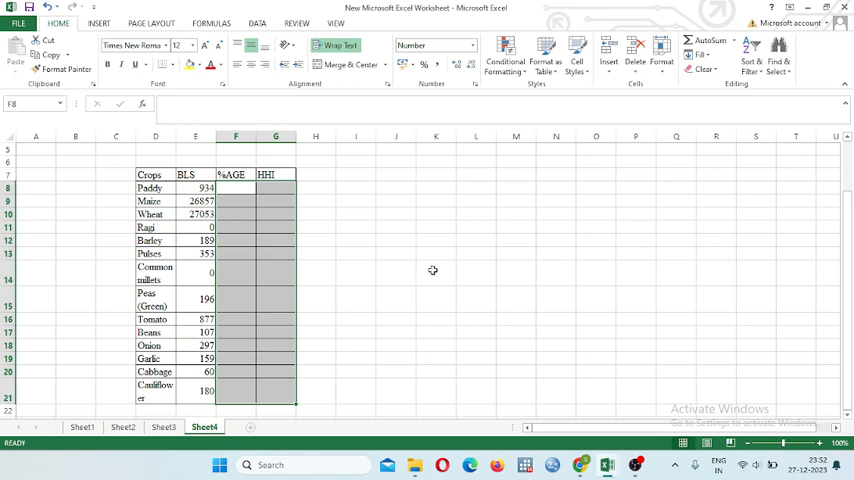
{"action": "mouse_move", "coordinate": [328, 190]}
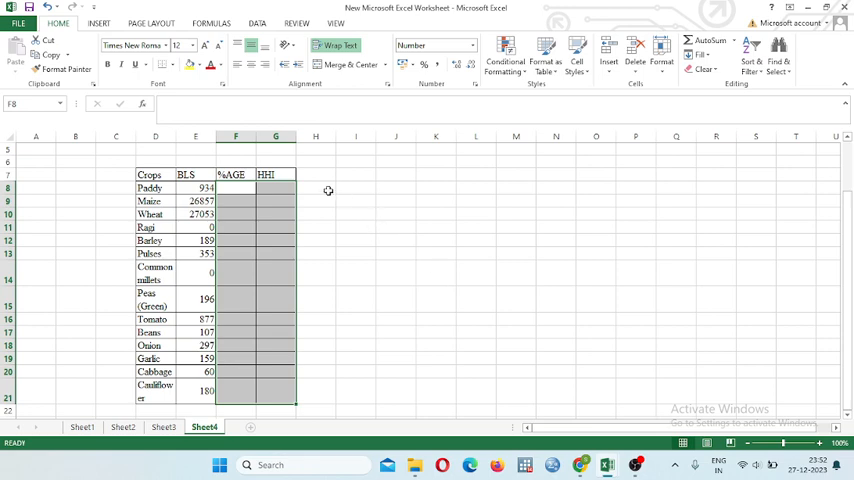
Select the BLS heading cell E7 and clear its text for renaming
{"action": "left_click", "coordinate": [316, 188]}
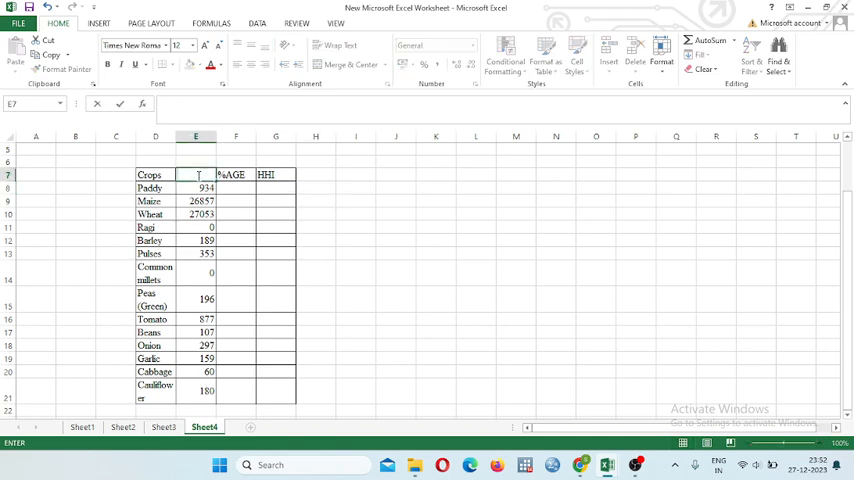
Head column E 'HP' and add a TOTAL row with =SUM(E8:E21), giving 57262
{"action": "type", "text": "HP"}
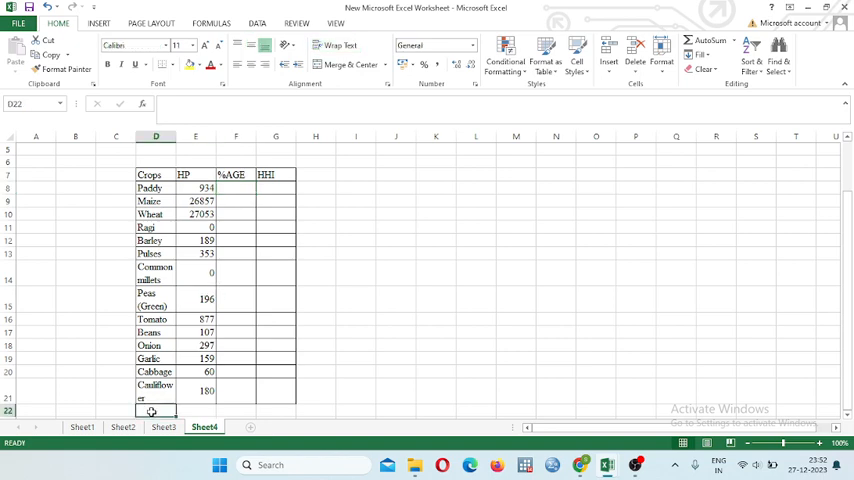
{"action": "type", "text": "TOTAL"}
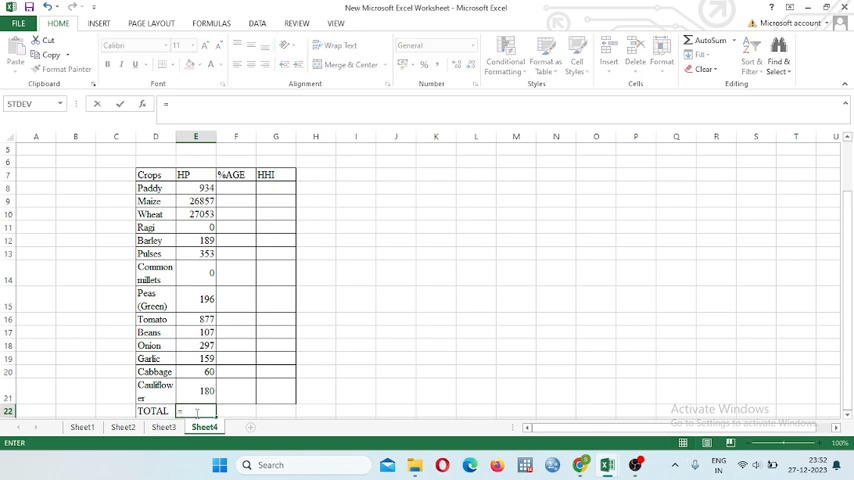
{"action": "type", "text": "=SUM("}
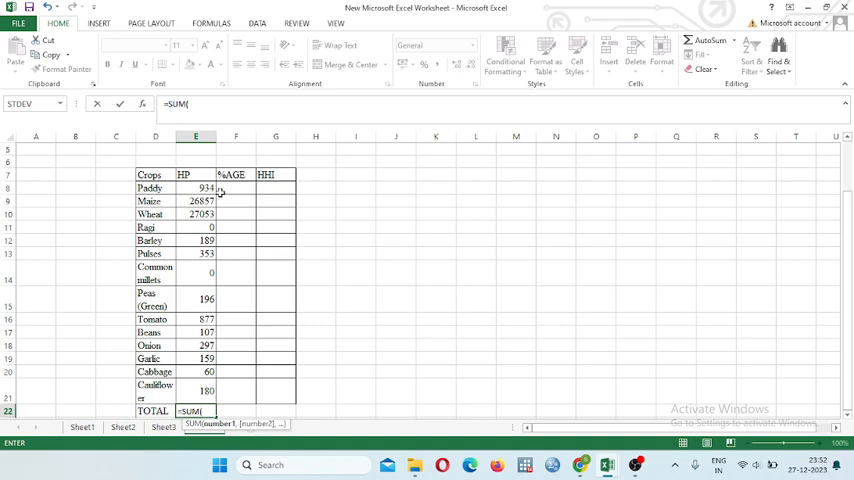
{"action": "left_click", "coordinate": [196, 188]}
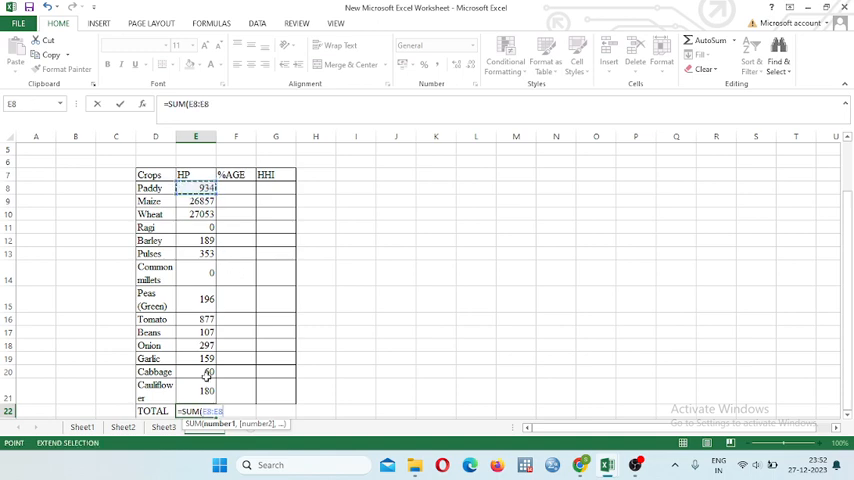
{"action": "left_click_drag", "start_coordinate": [195, 188], "coordinate": [195, 390]}
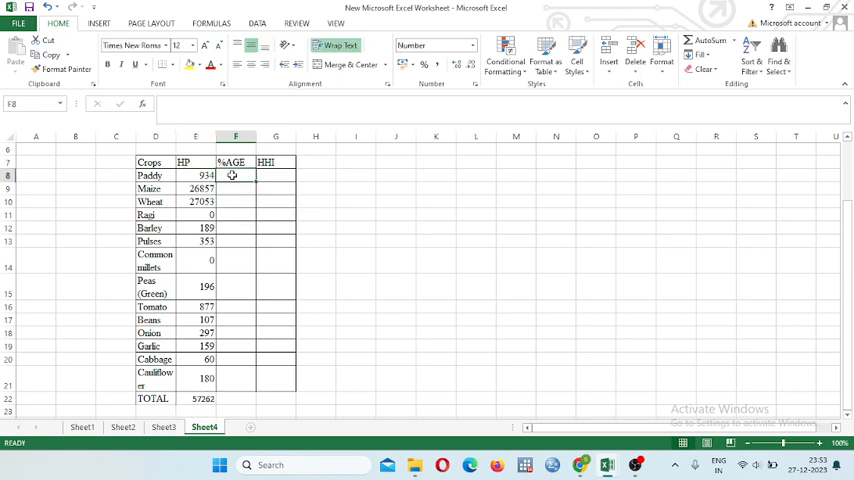
Enter =E8/$E$22*100 in F8 and fill it down through F22
{"action": "type", "text": "="}
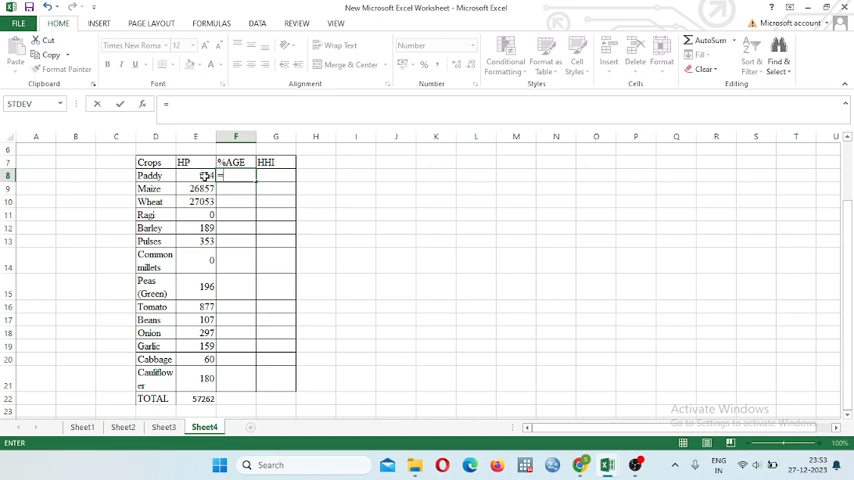
{"action": "left_click", "coordinate": [194, 175]}
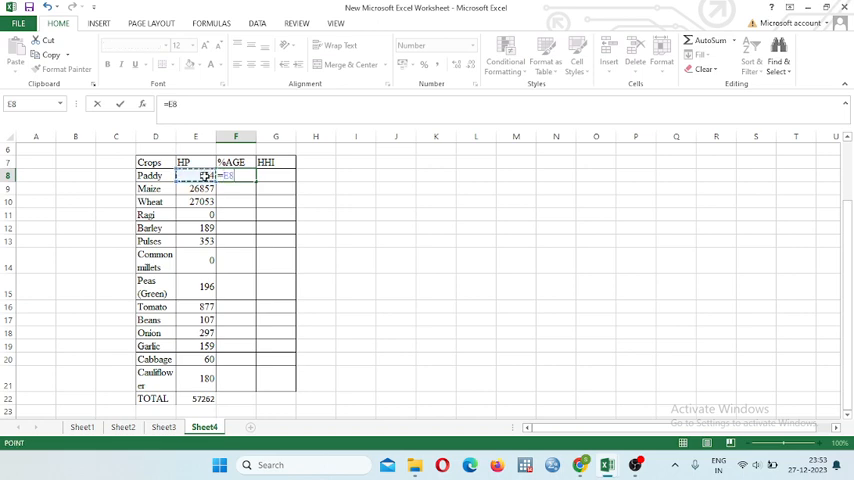
{"action": "type", "text": "/"}
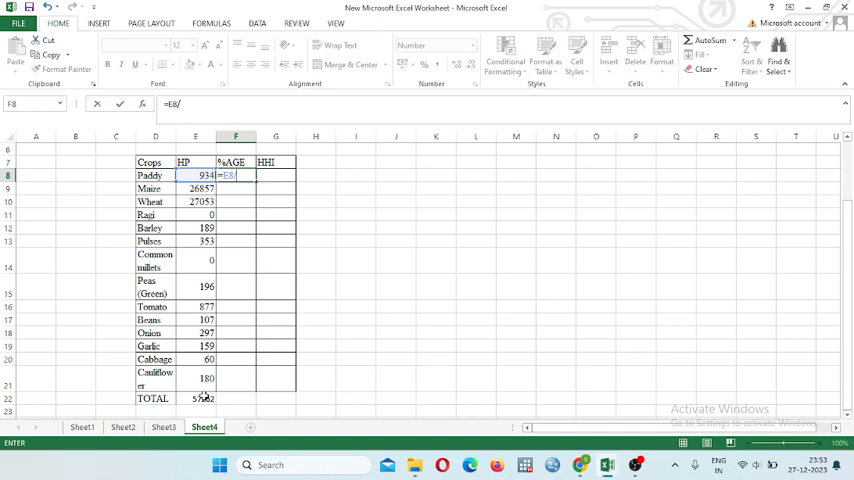
{"action": "type", "text": "$"}
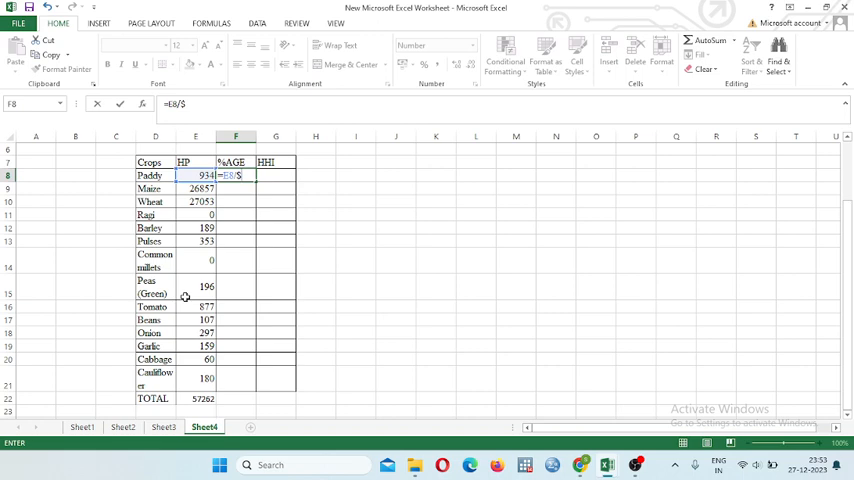
{"action": "mouse_move", "coordinate": [198, 150]}
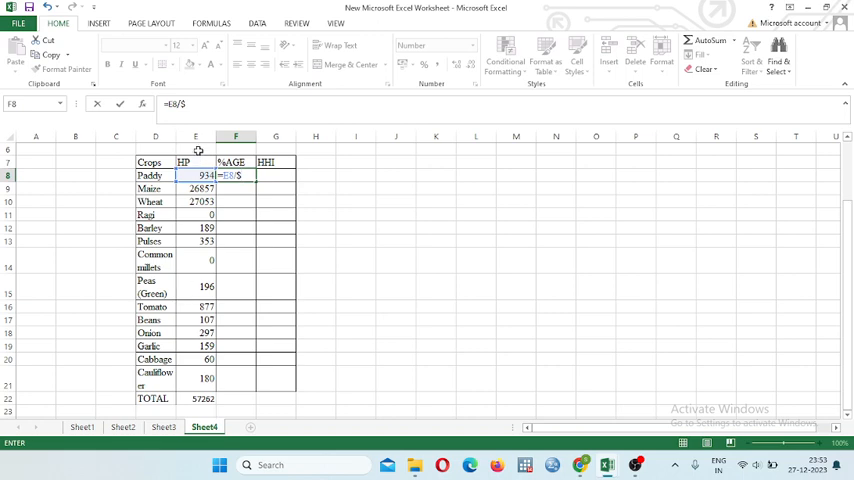
{"action": "type", "text": "E"}
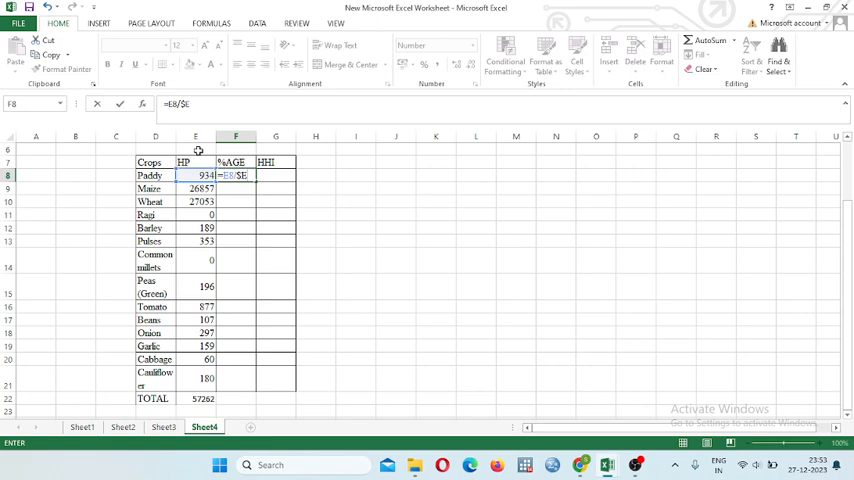
{"action": "type", "text": "$22"}
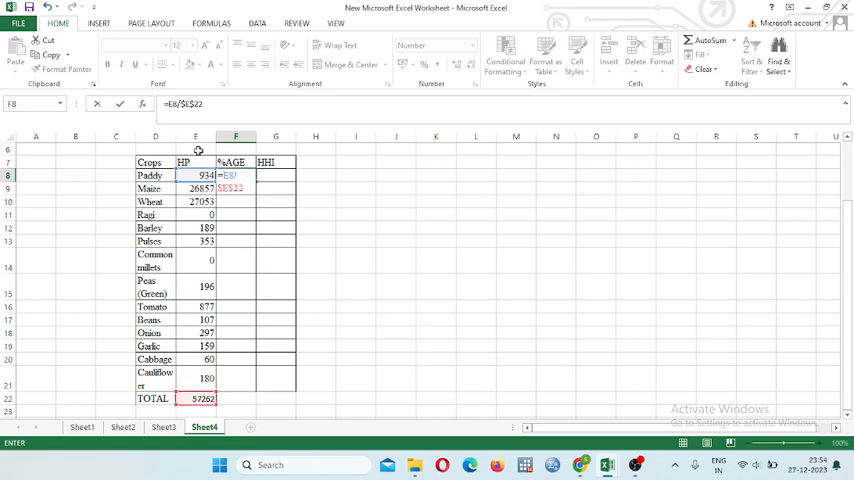
{"action": "type", "text": "*"}
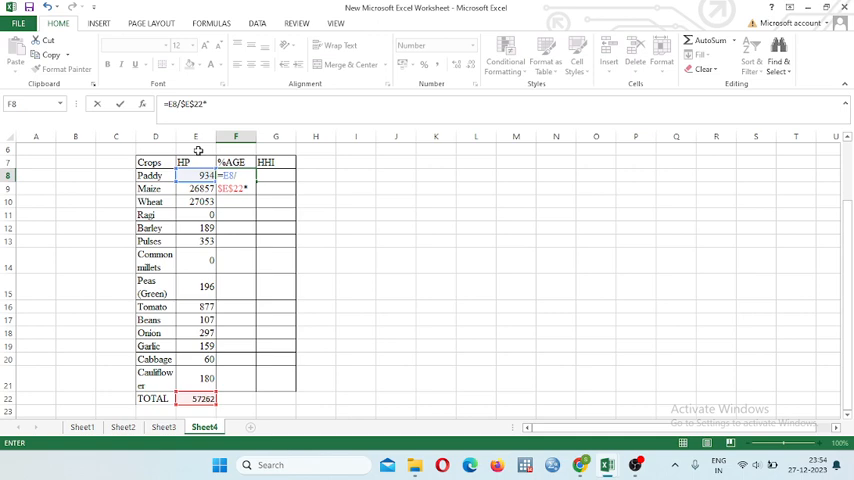
{"action": "type", "text": "1"}
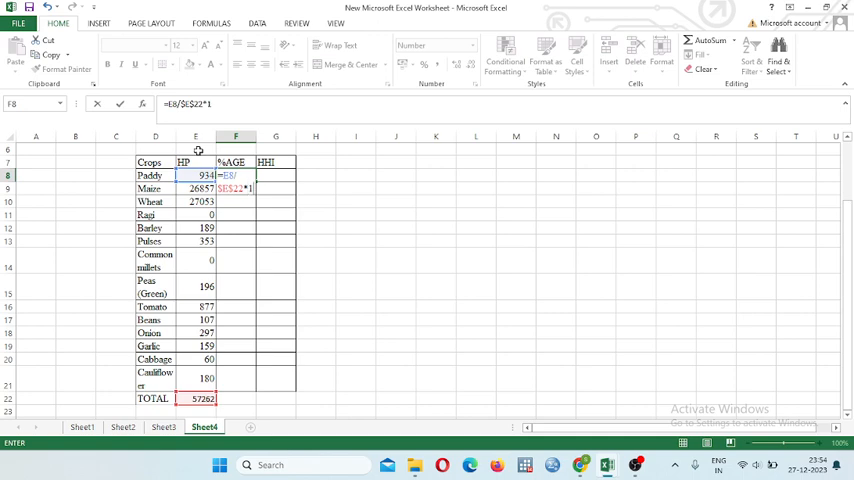
{"action": "type", "text": "00"}
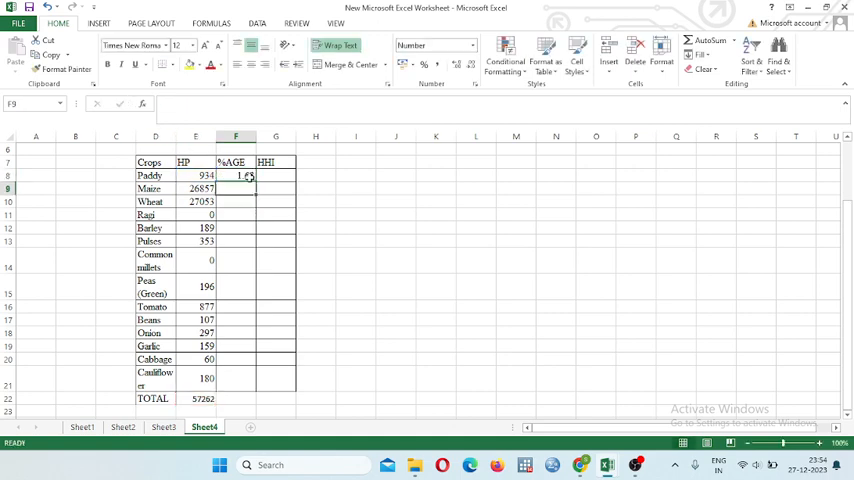
{"action": "left_click", "coordinate": [235, 175]}
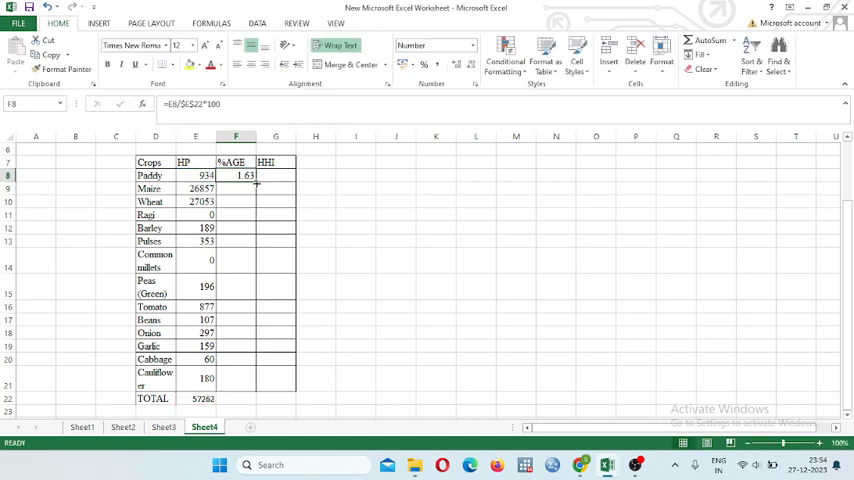
{"action": "left_click_drag", "start_coordinate": [244, 181], "coordinate": [244, 390]}
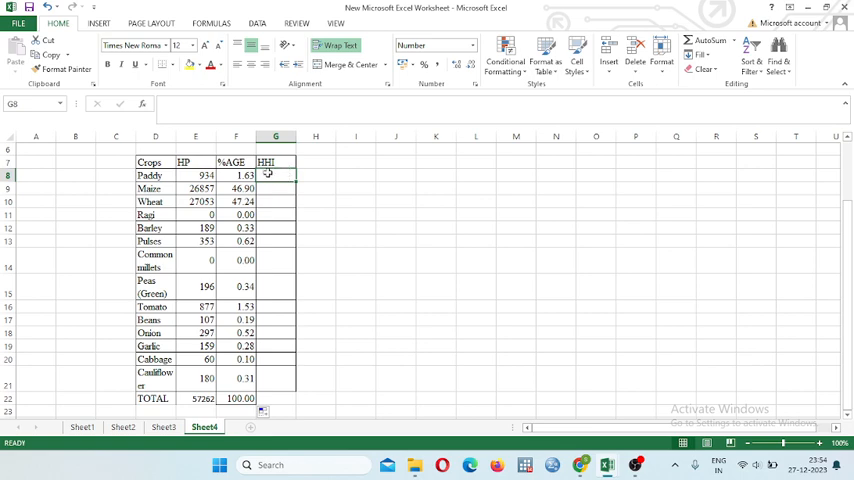
Enter =F8^2 in G8 and fill it down to G21 for Cauliflower
{"action": "type", "text": "="}
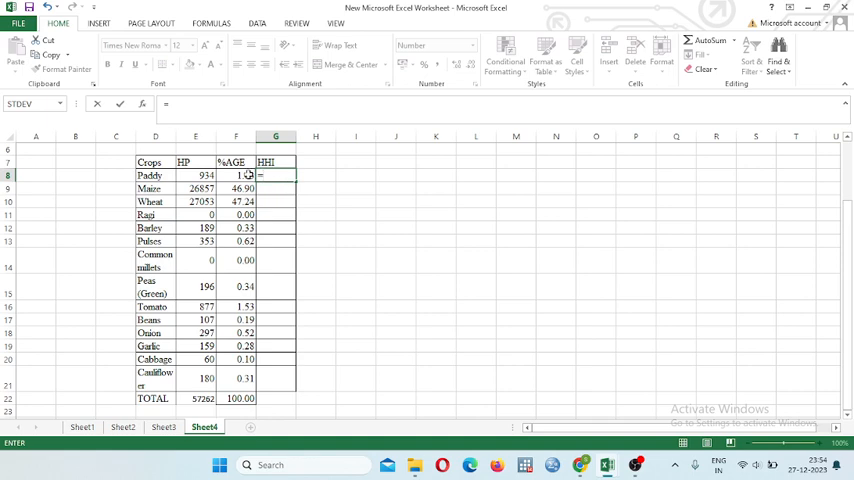
{"action": "left_click", "coordinate": [235, 175]}
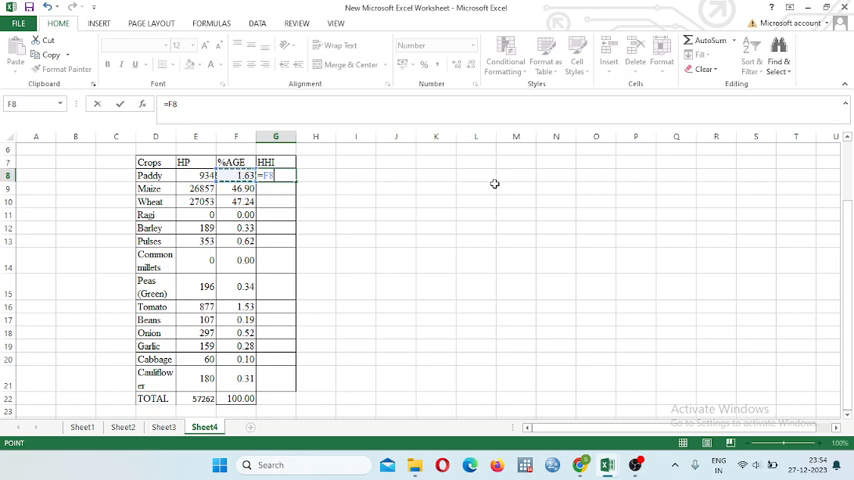
{"action": "mouse_move", "coordinate": [354, 198]}
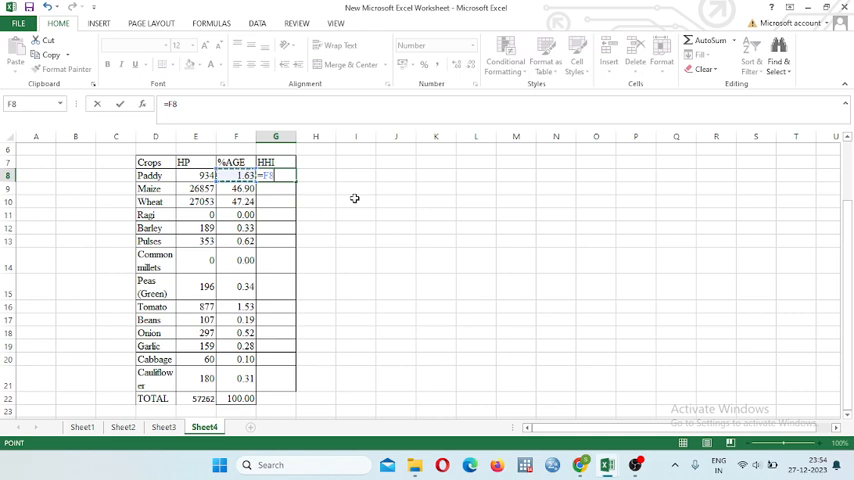
{"action": "mouse_move", "coordinate": [370, 211]}
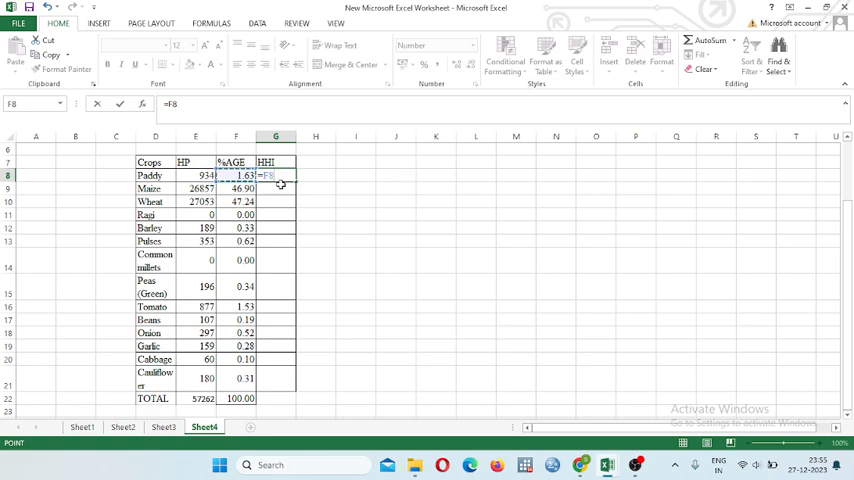
{"action": "type", "text": "^"}
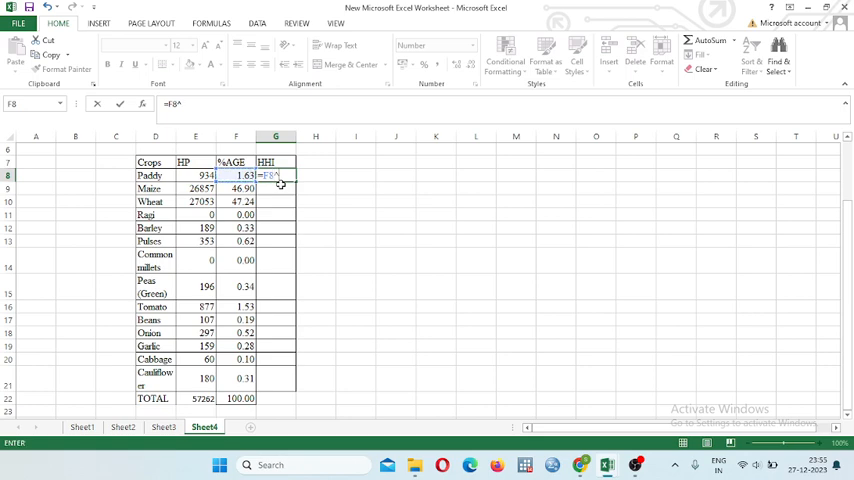
{"action": "type", "text": "2"}
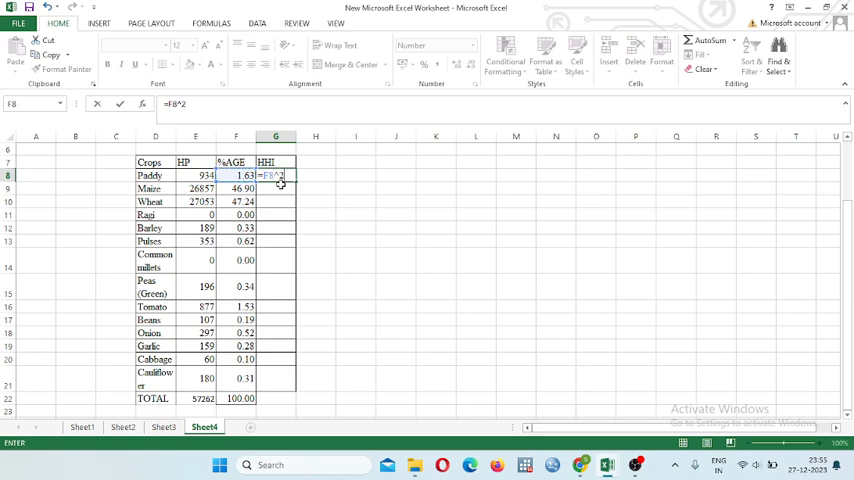
{"action": "key", "text": "enter"}
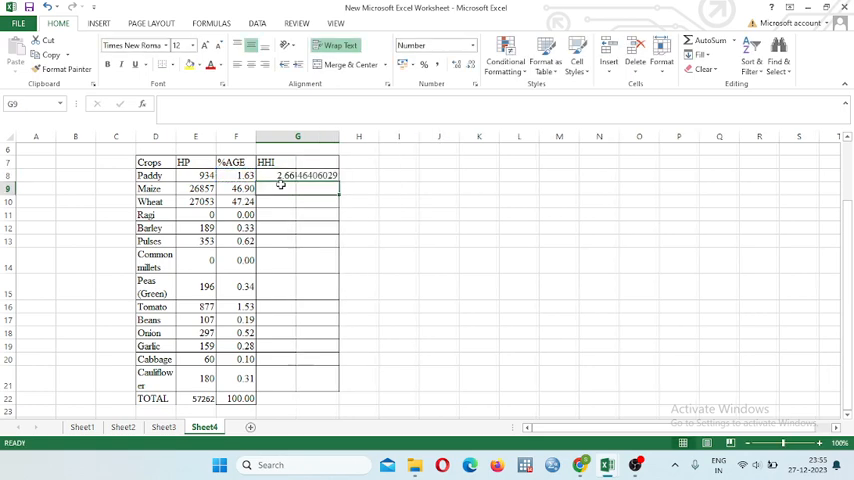
{"action": "left_click", "coordinate": [297, 175]}
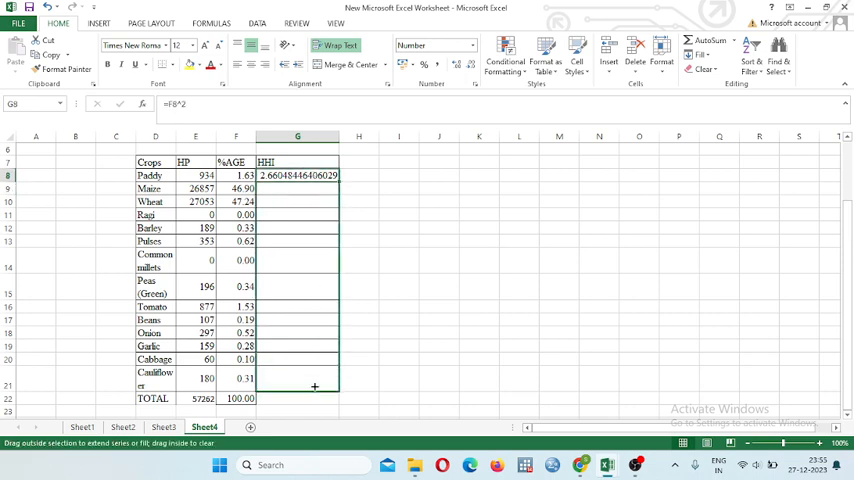
{"action": "left_click_drag", "start_coordinate": [314, 175], "coordinate": [314, 387]}
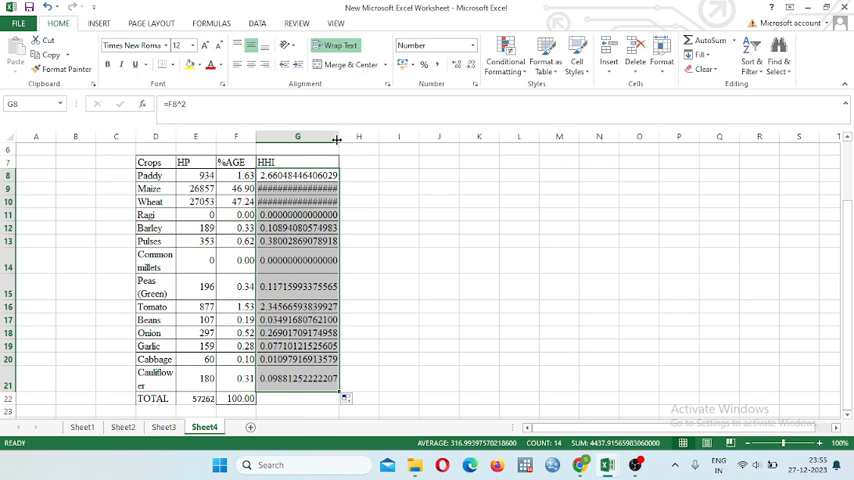
Apply the Number format to G8:G21 so HHI values show two decimals
{"action": "left_click", "coordinate": [469, 46]}
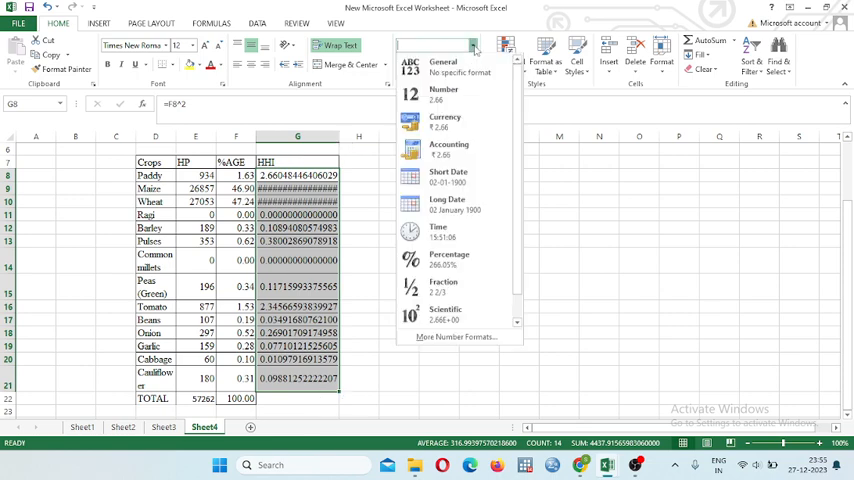
{"action": "left_click", "coordinate": [443, 94]}
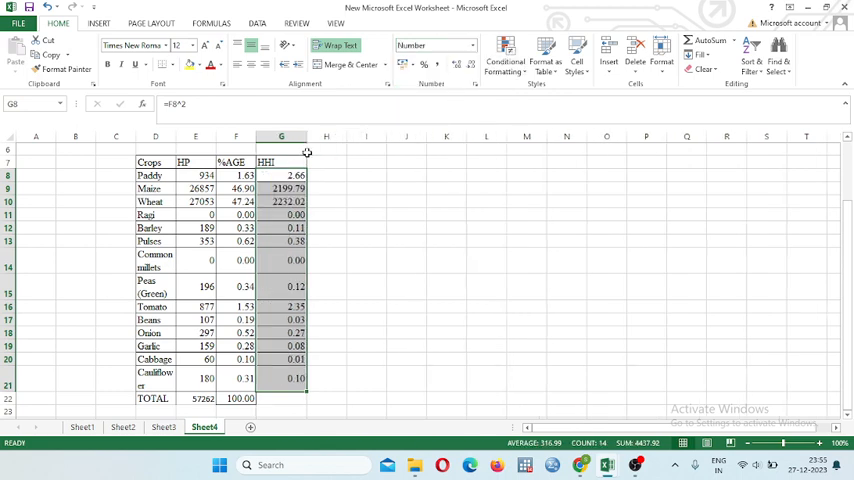
{"action": "mouse_move", "coordinate": [303, 390]}
{"action": "type", "text": "="}
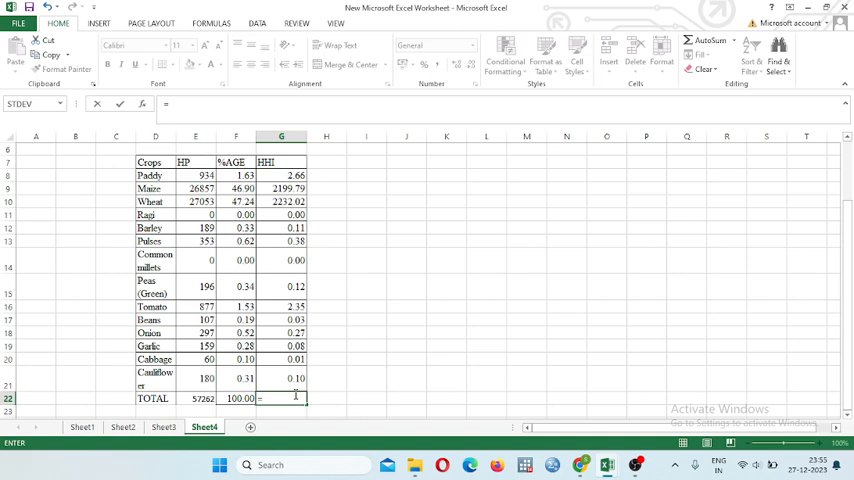
Sum HHI values G8:G21 in the TOTAL row, giving 4437.92
{"action": "type", "text": "SUM("}
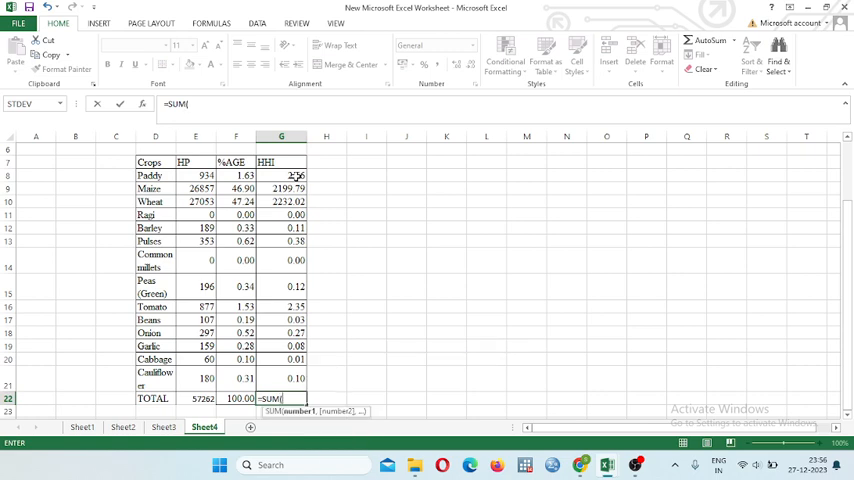
{"action": "left_click_drag", "start_coordinate": [295, 175], "coordinate": [290, 388]}
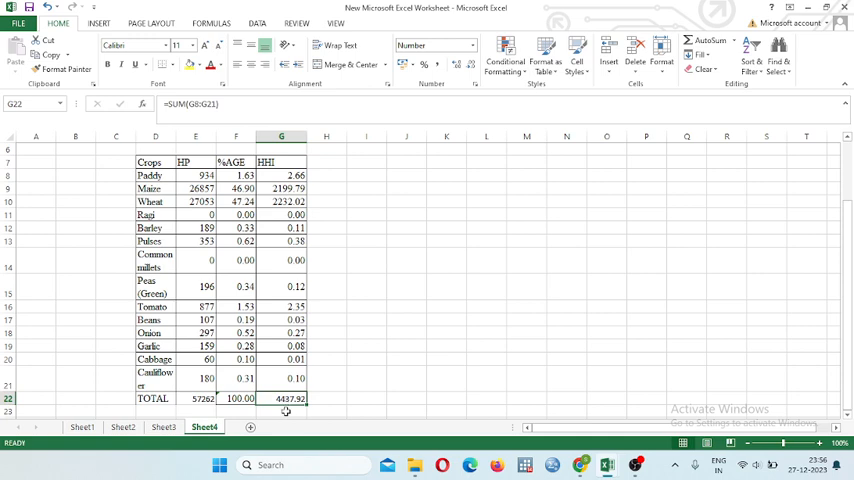
{"action": "left_click", "coordinate": [281, 410]}
{"action": "type", "text": "="}
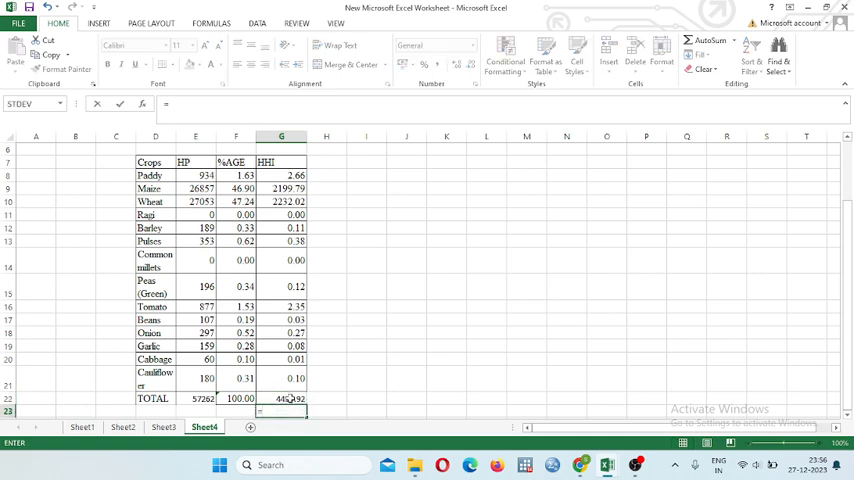
Enter =G22/10000 in G23, giving an HHI of 0.444
{"action": "left_click", "coordinate": [289, 398]}
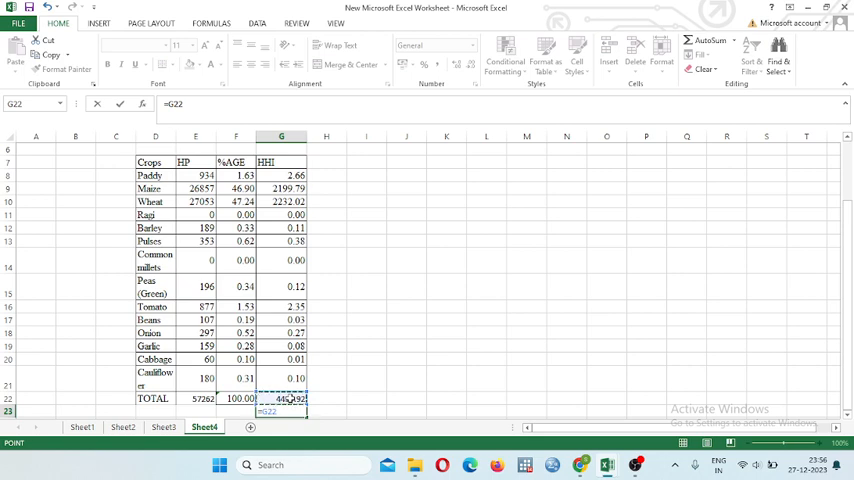
{"action": "type", "text": "/"}
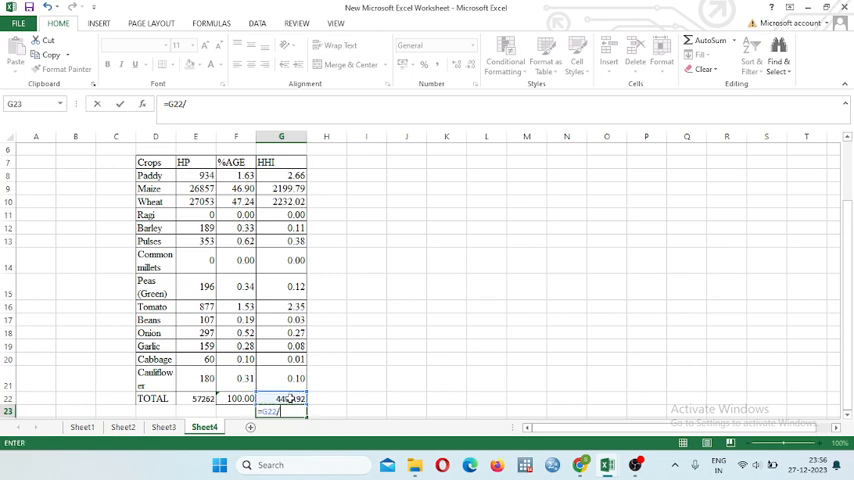
{"action": "type", "text": "100"}
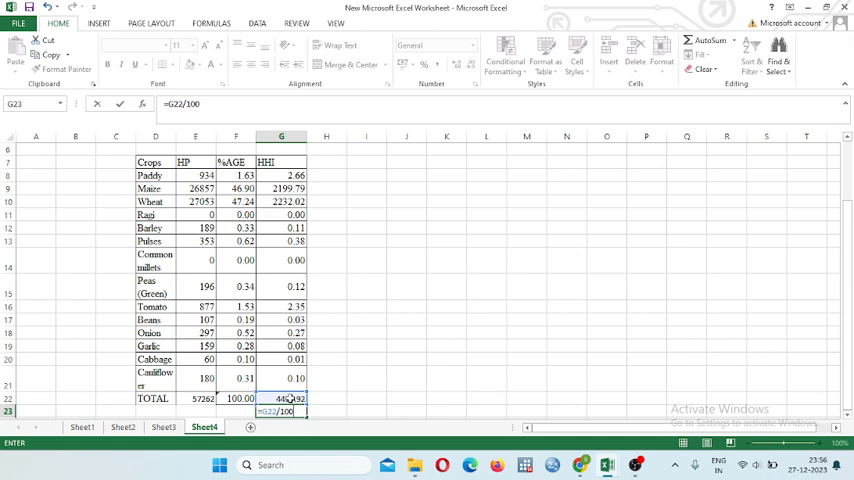
{"action": "type", "text": "00"}
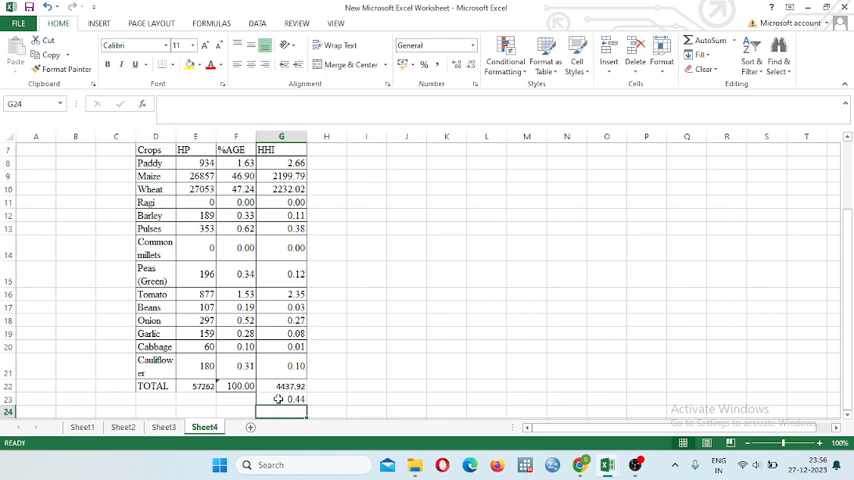
{"action": "left_click", "coordinate": [281, 398]}
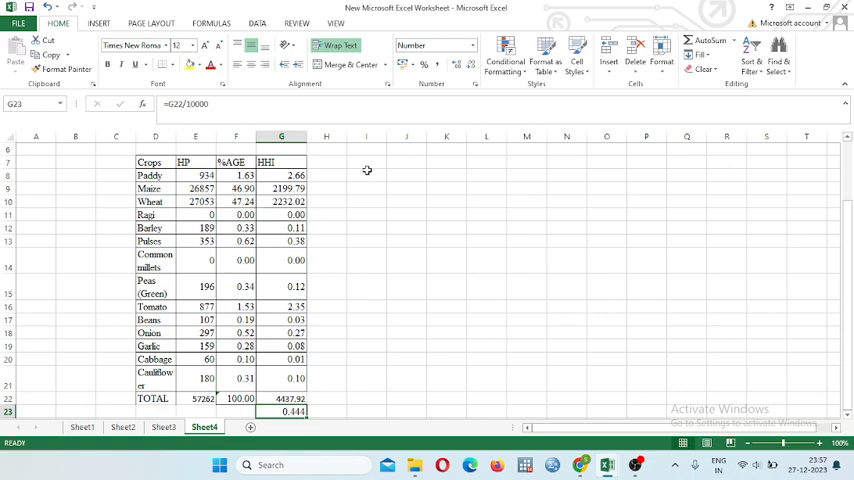
{"action": "mouse_move", "coordinate": [343, 198]}
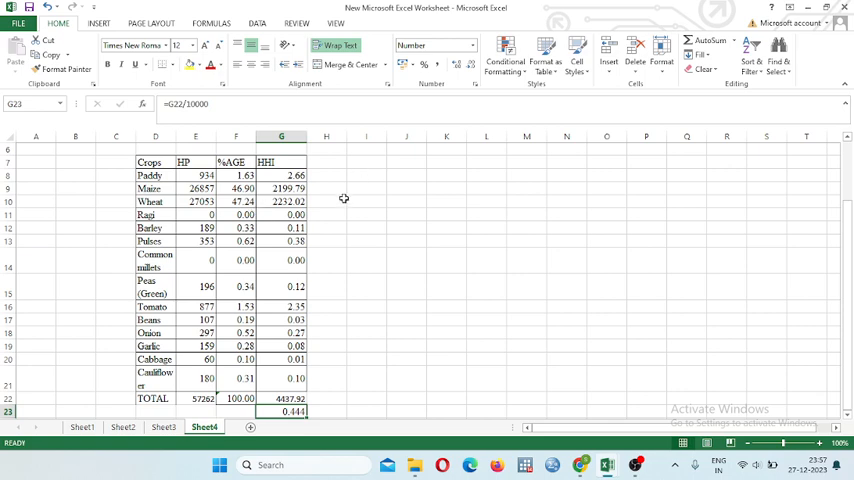